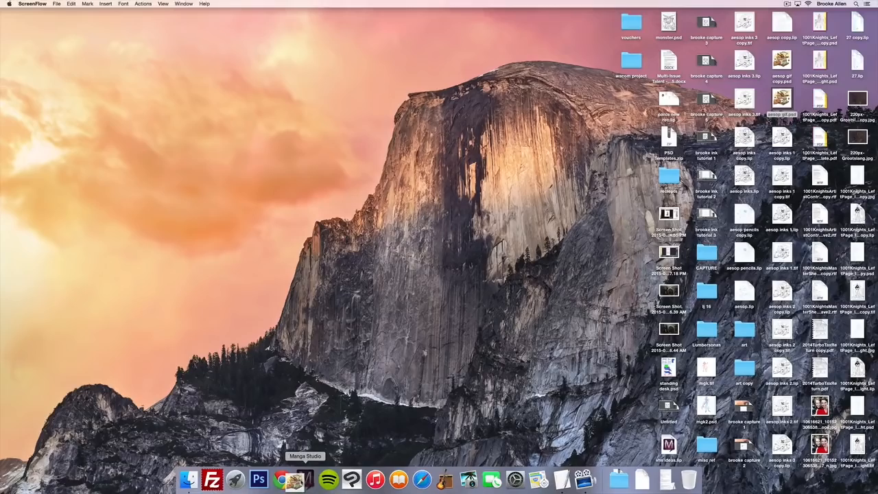
Step: Launch Adobe Photoshop CS6 from the Dock, arriving at its empty workspace
click(258, 479)
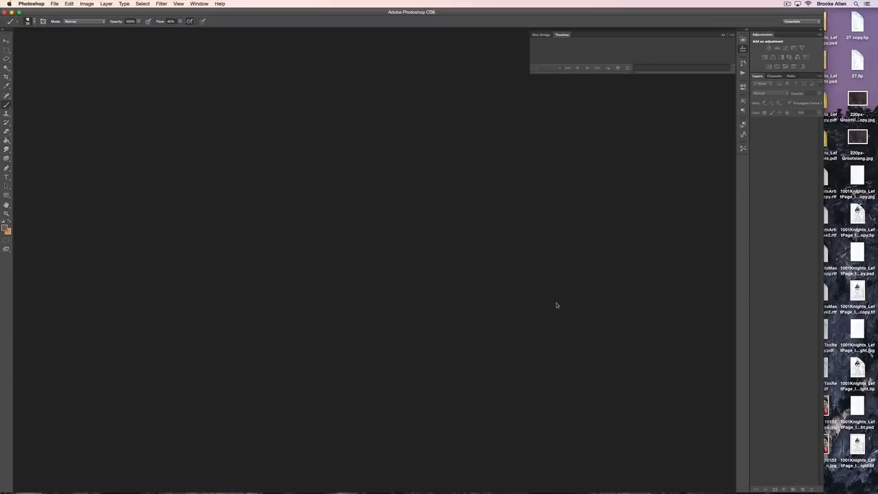